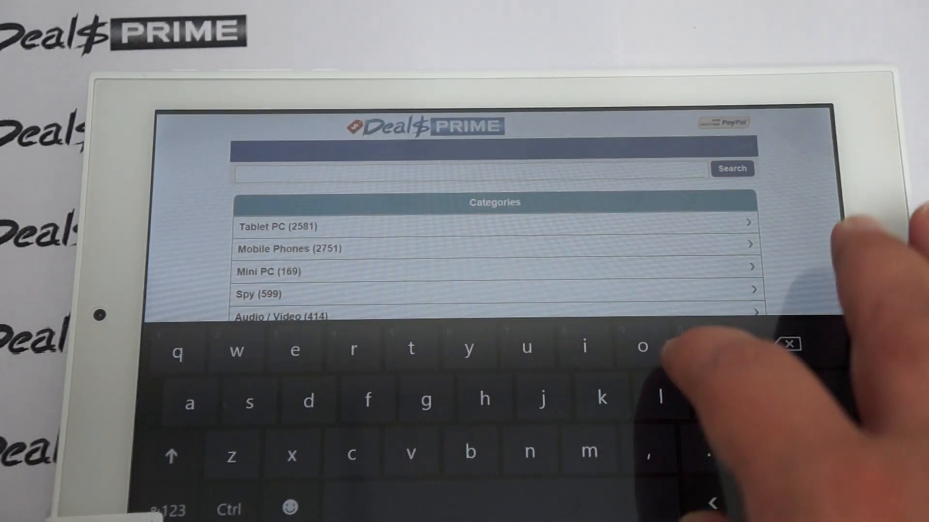
# Step: Enter 'inovo' into the DealsPrime search box and switch the keyboard to numbers and symbols
pyautogui.write('inovo')
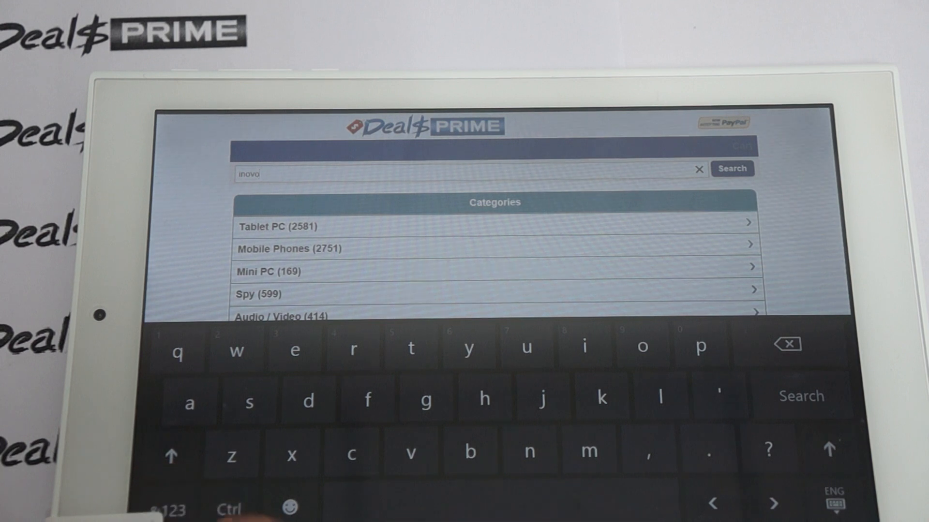
pyautogui.click(168, 506)
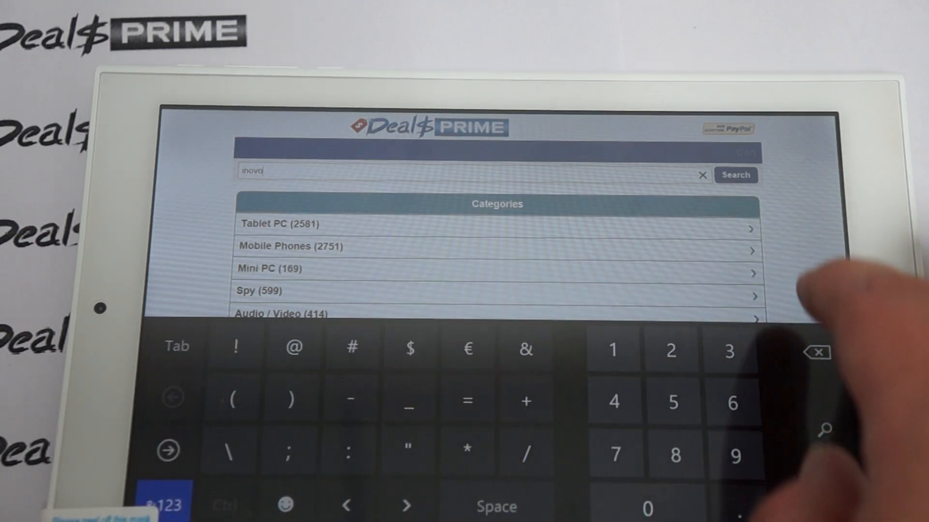